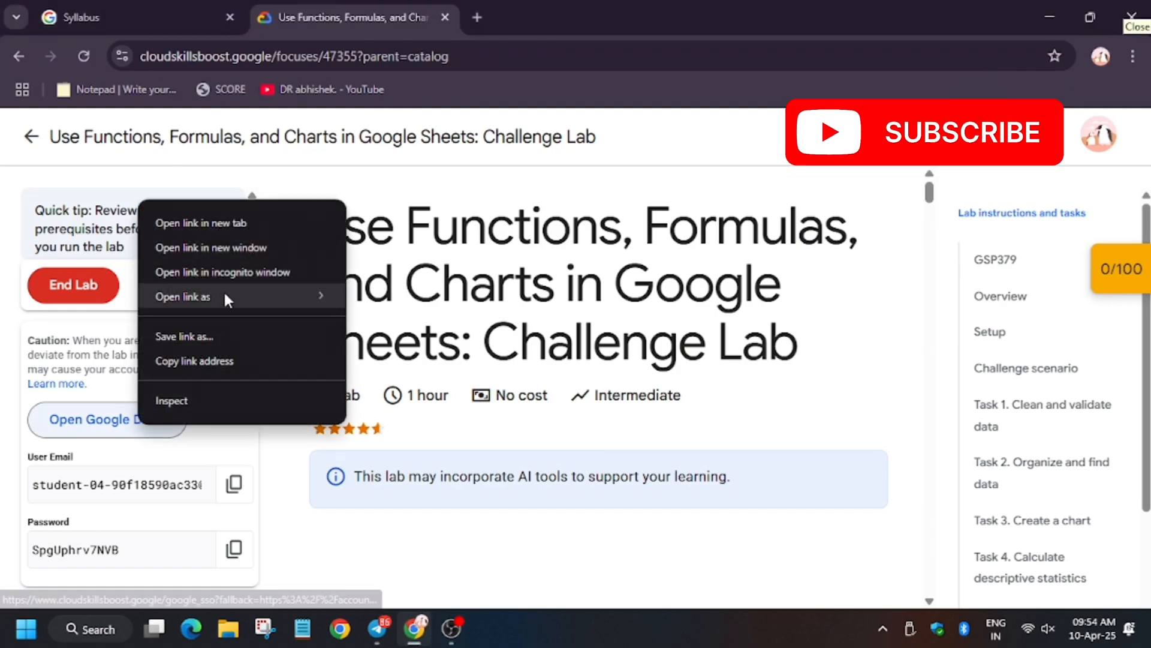
# - Open the lab's Google Drive link in an incognito window
pyautogui.click(222, 271)
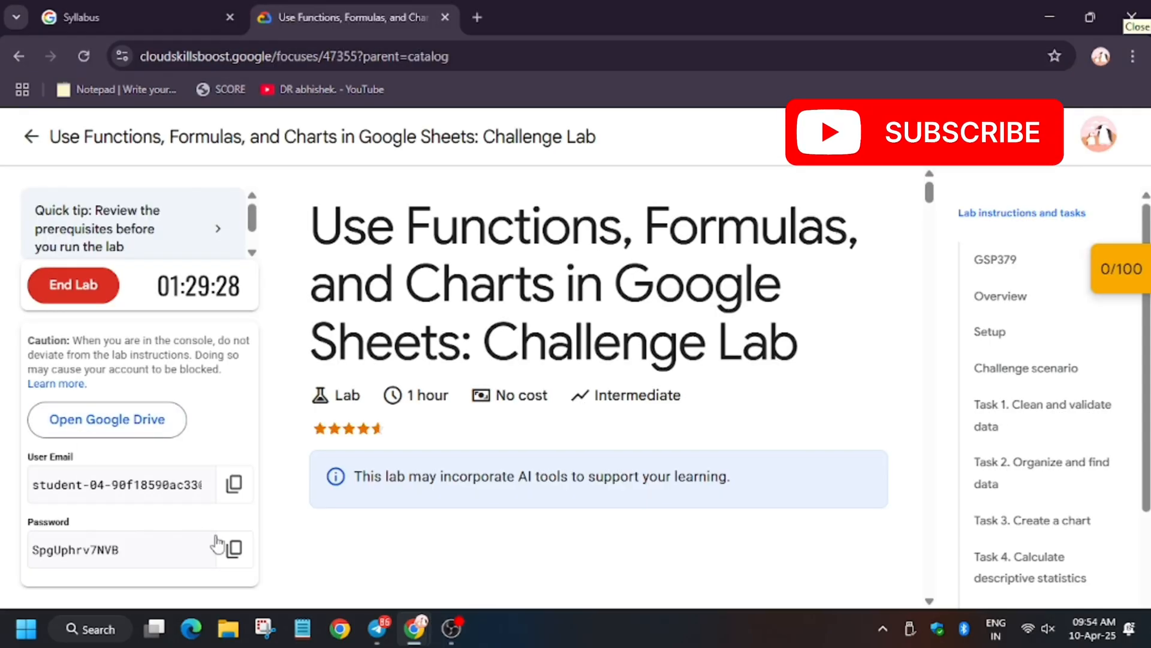
pyautogui.scroll(-3)
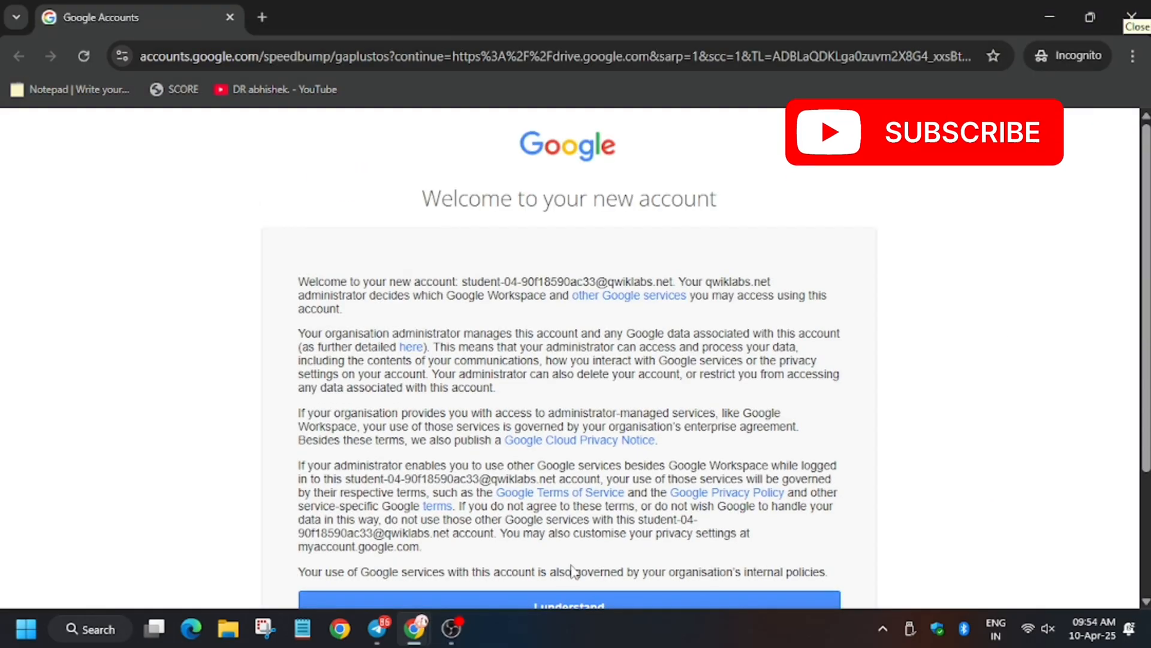
# - Accept the 'Welcome to your new account' notice with I understand
pyautogui.click(568, 606)
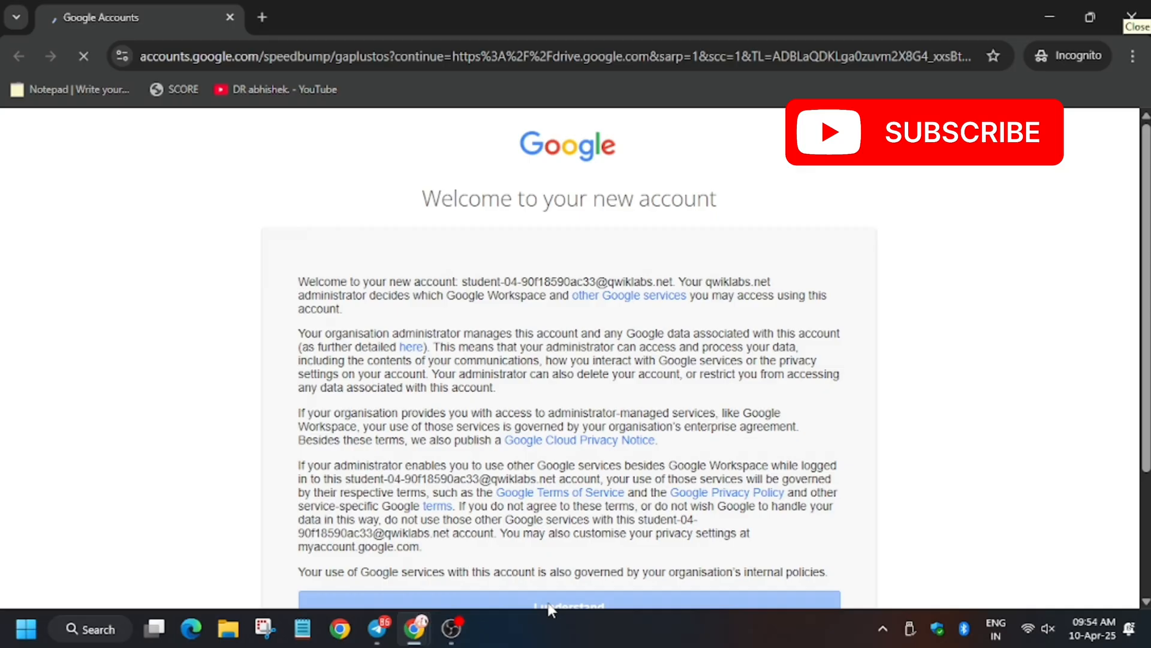
pyautogui.click(568, 606)
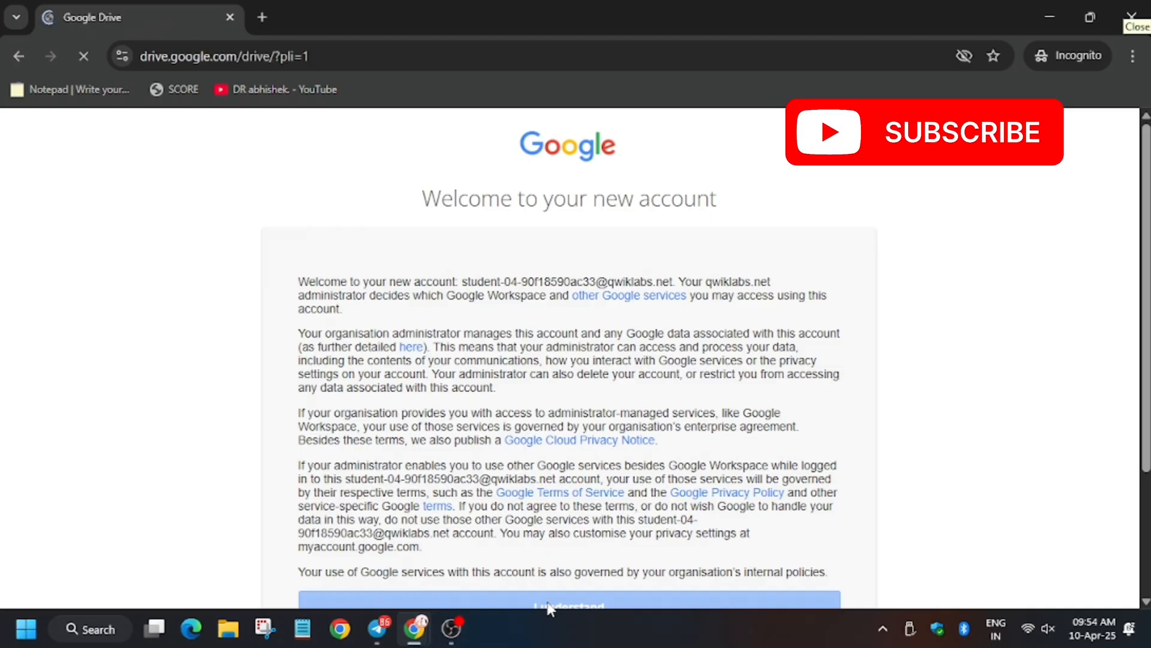
pyautogui.click(568, 606)
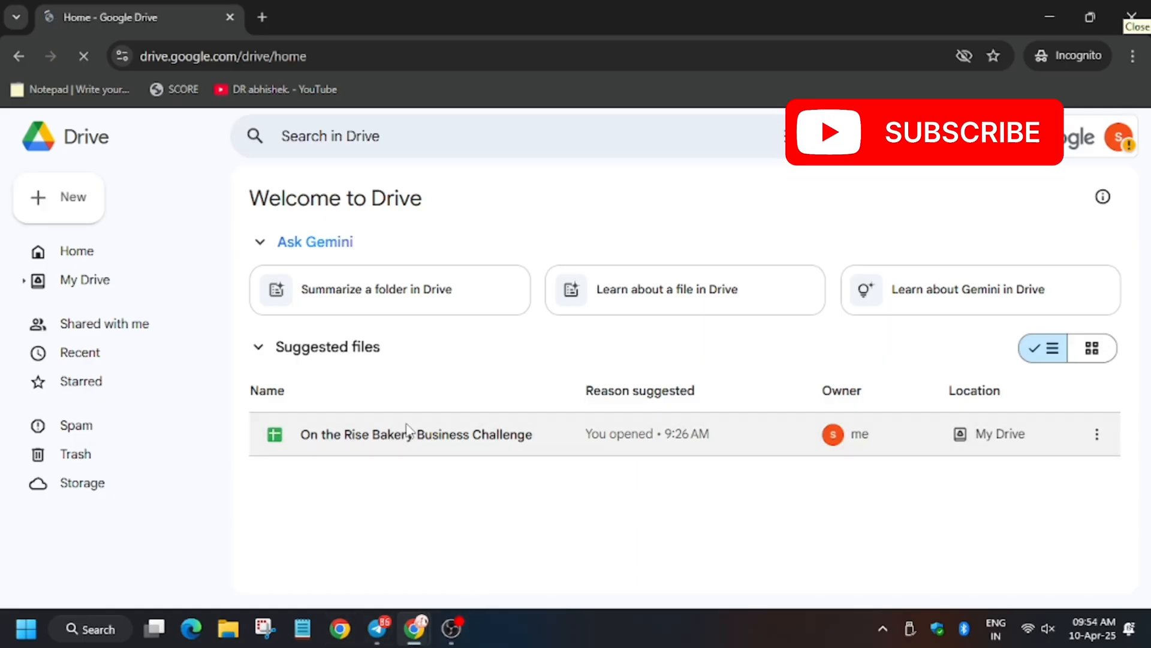
pyautogui.click(77, 250)
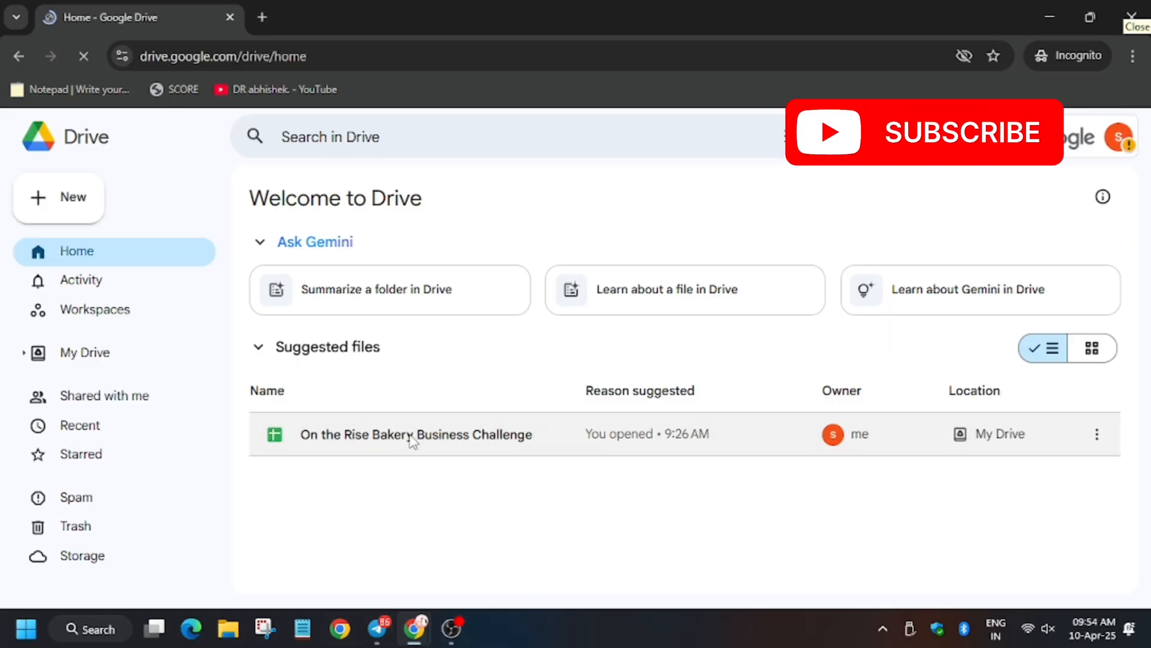
pyautogui.click(377, 629)
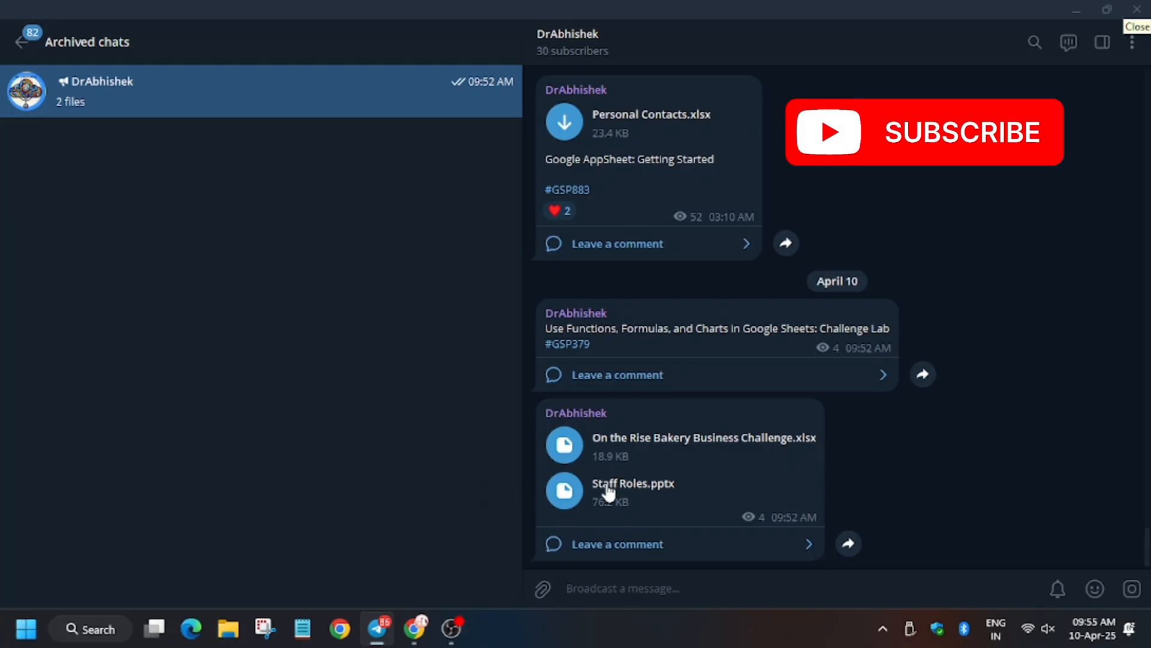
# - Download Staff Roles.pptx from the GSP379 channel post
pyautogui.click(703, 437)
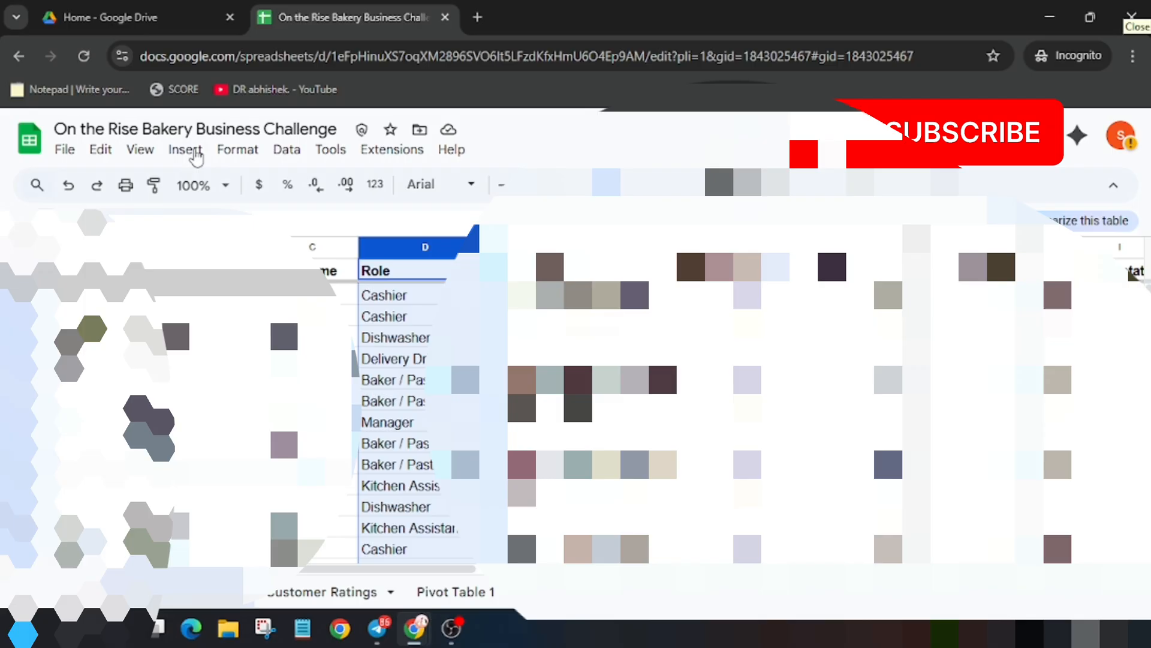
# - Insert a chart from the Role column D on the Directory sheet
pyautogui.click(185, 150)
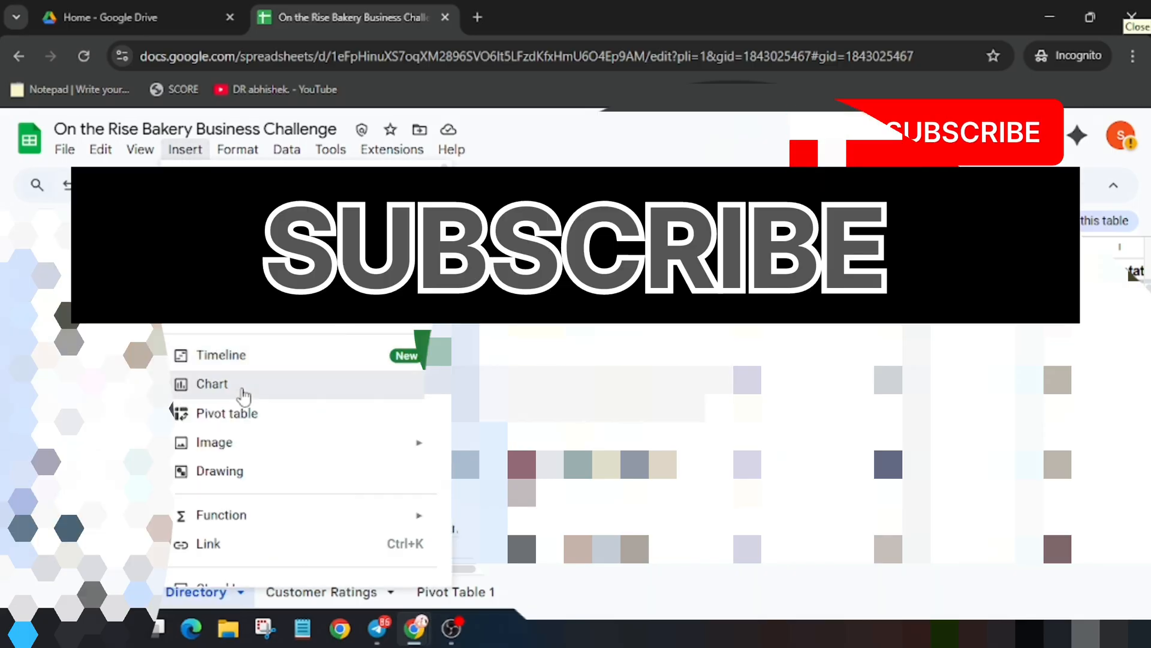
pyautogui.click(111, 17)
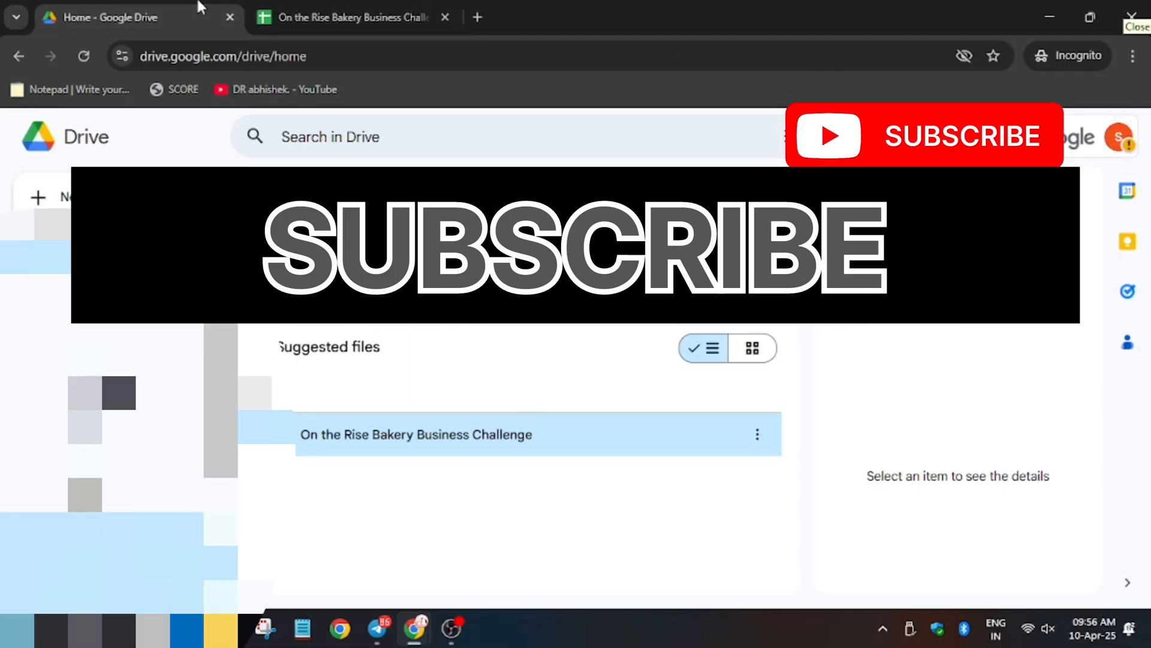
# - Launch Google Slides from the Google apps menu
pyautogui.click(416, 434)
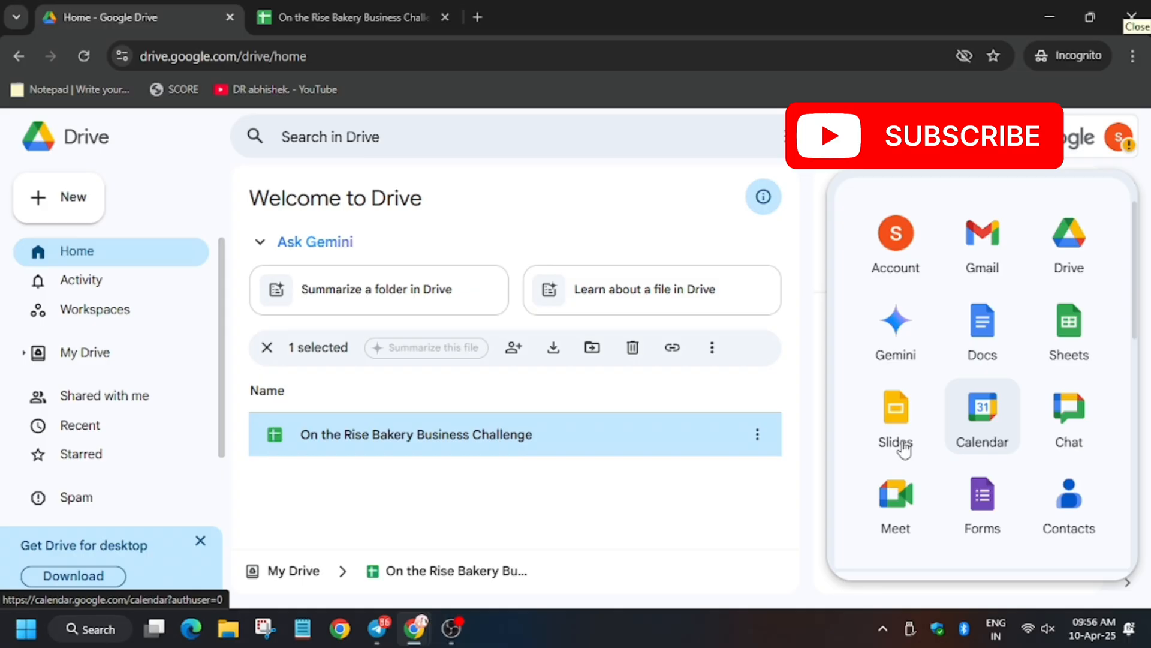
pyautogui.click(895, 407)
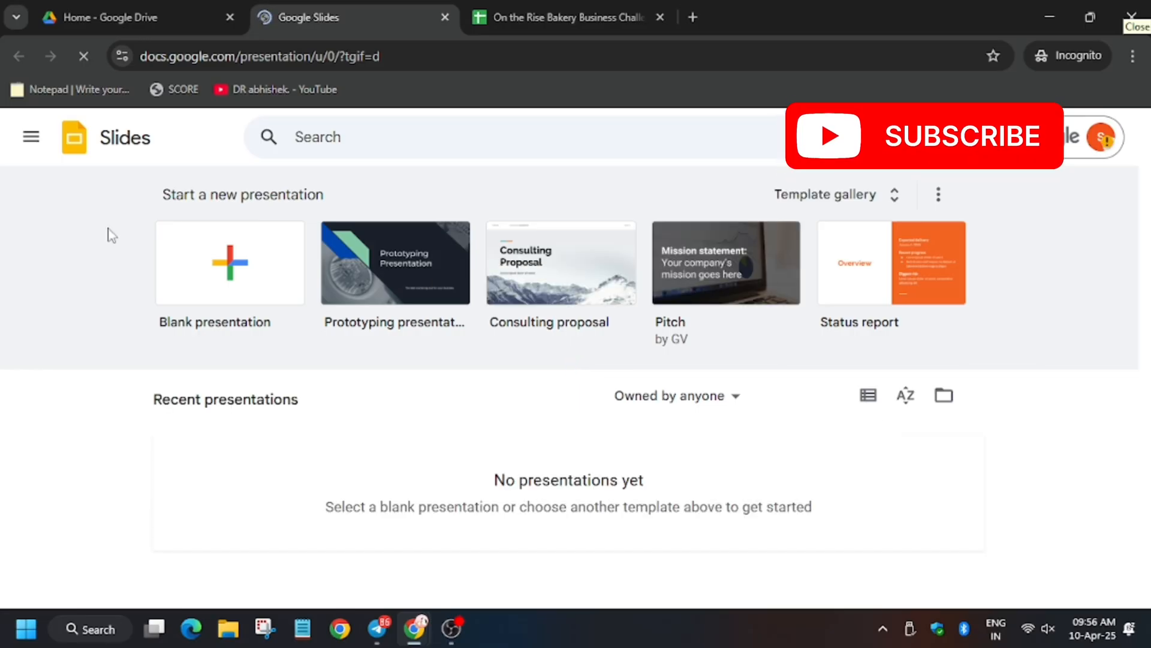
# - Create a blank presentation, dismiss the templates popup, and start File > Import slides
pyautogui.click(229, 262)
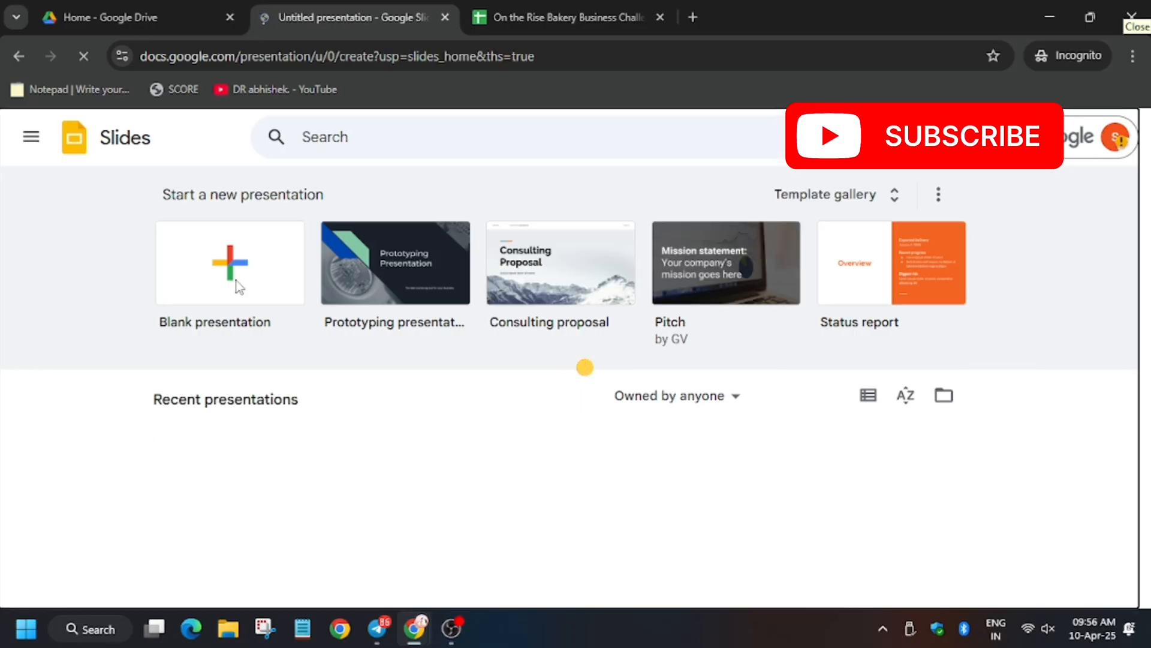
pyautogui.click(230, 263)
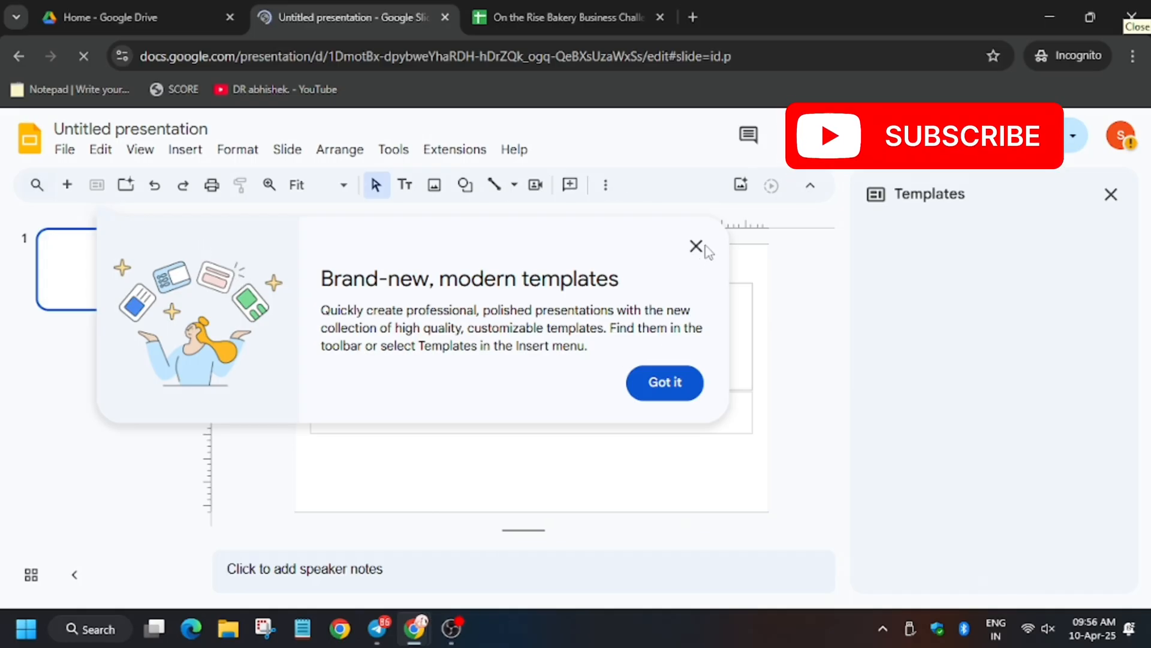
pyautogui.click(696, 245)
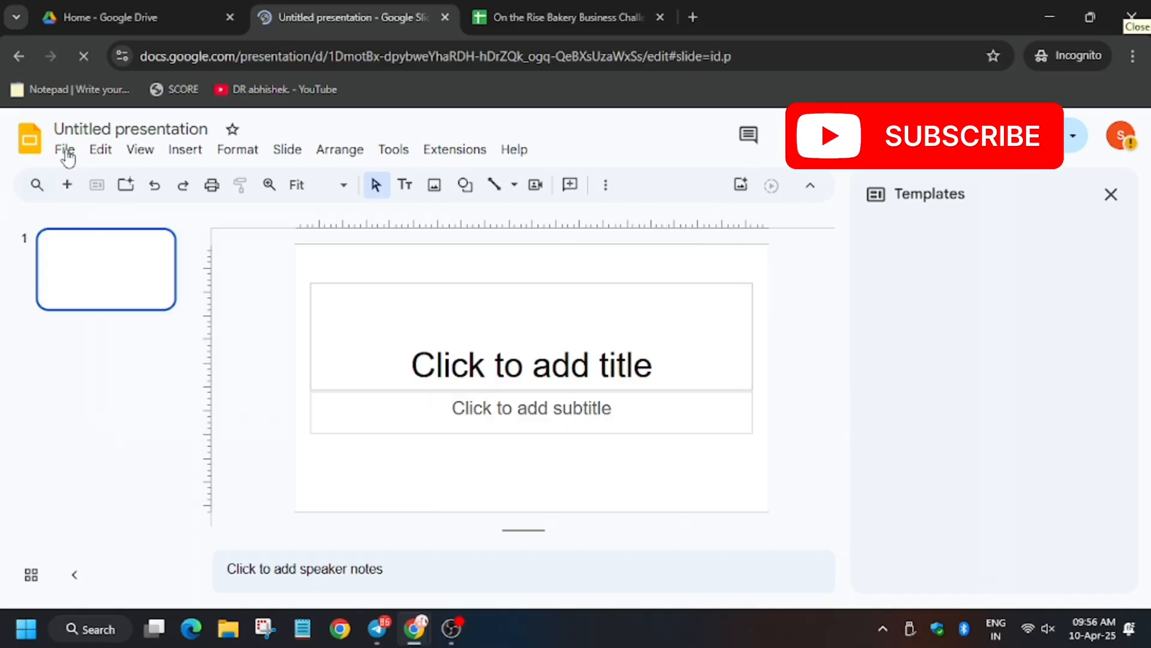
pyautogui.click(64, 149)
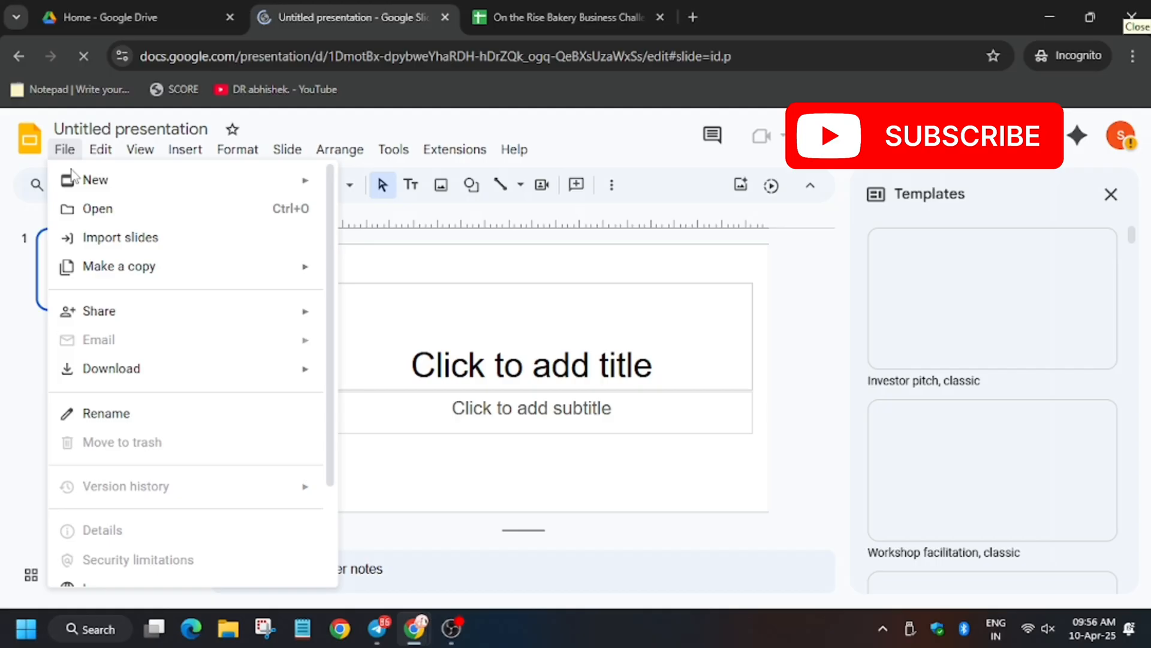
pyautogui.click(120, 237)
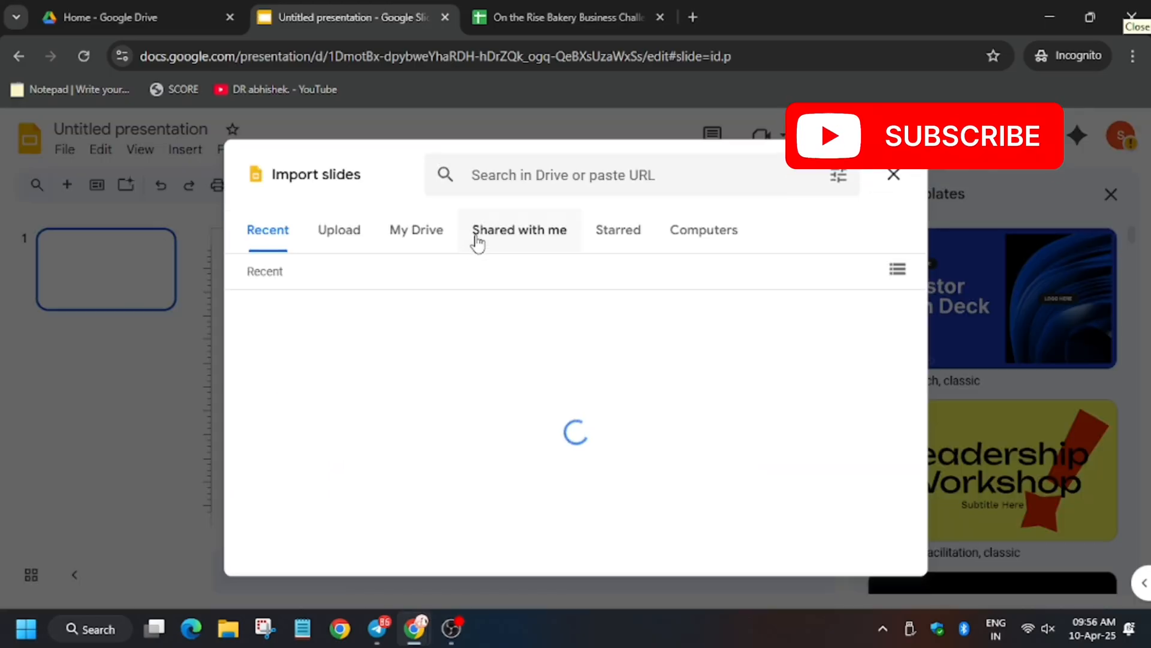
# - Upload Staff Roles.pptx and import its slide 1, keeping the original theme
pyautogui.click(339, 229)
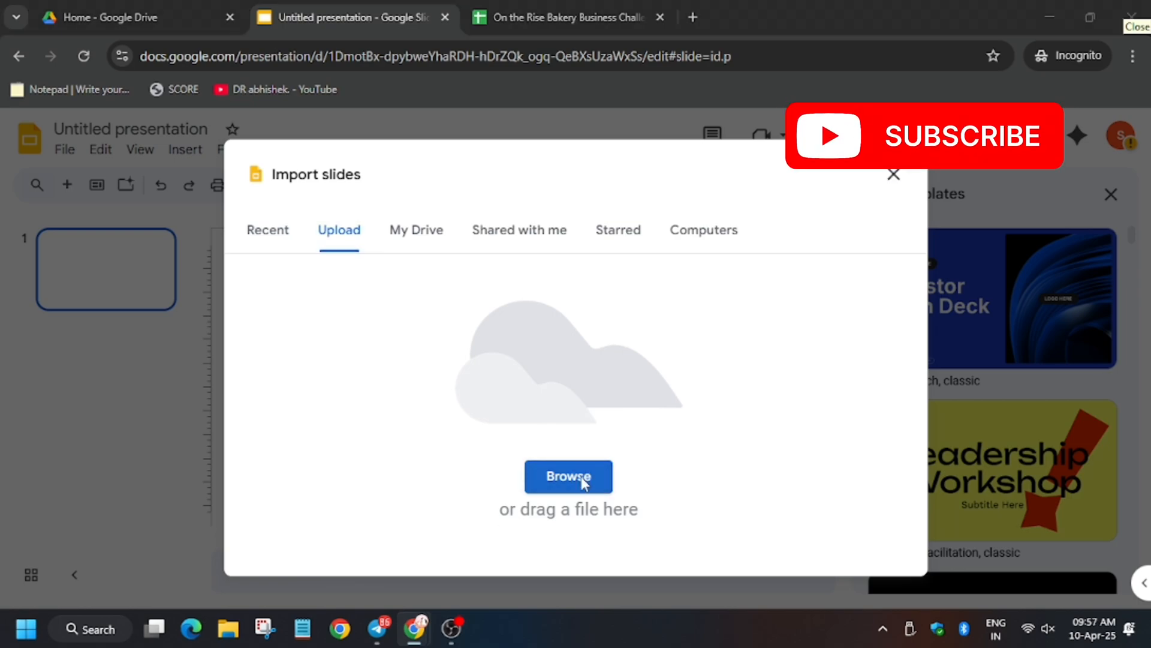
pyautogui.click(568, 476)
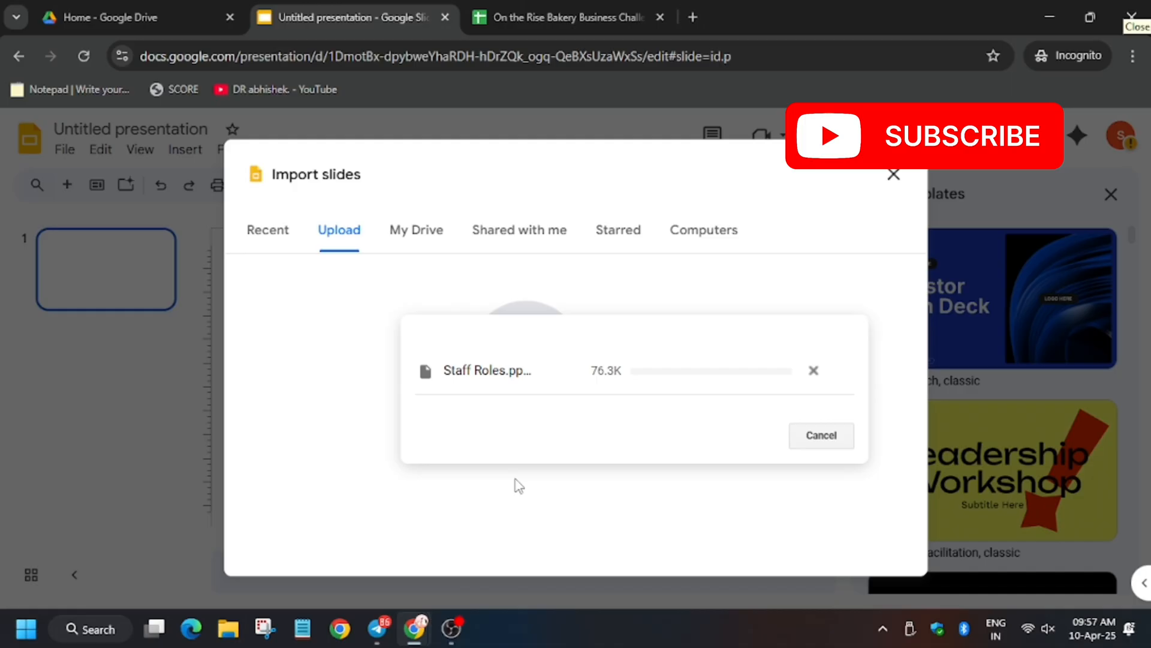
pyautogui.moveTo(542, 462)
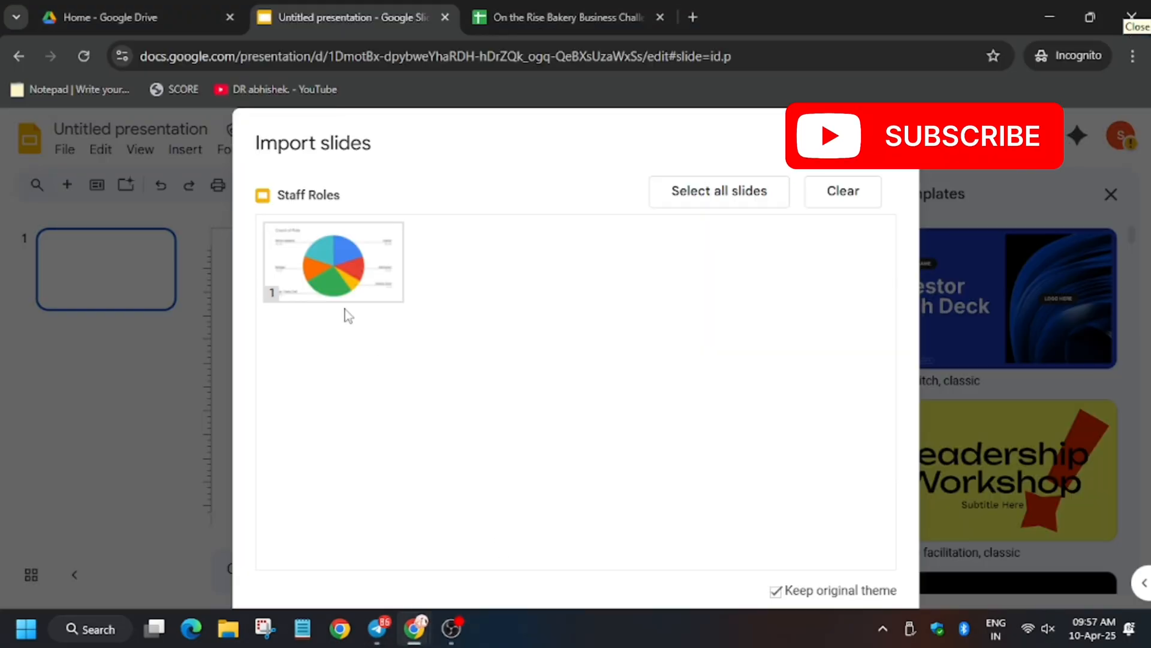
pyautogui.click(332, 261)
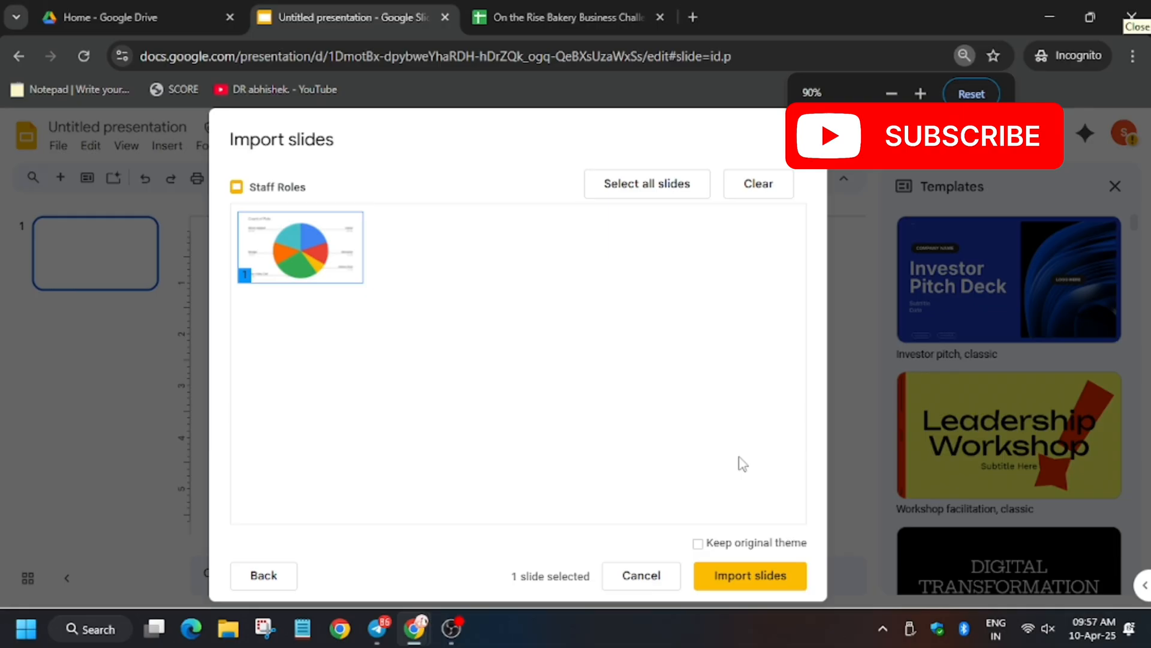
pyautogui.click(697, 542)
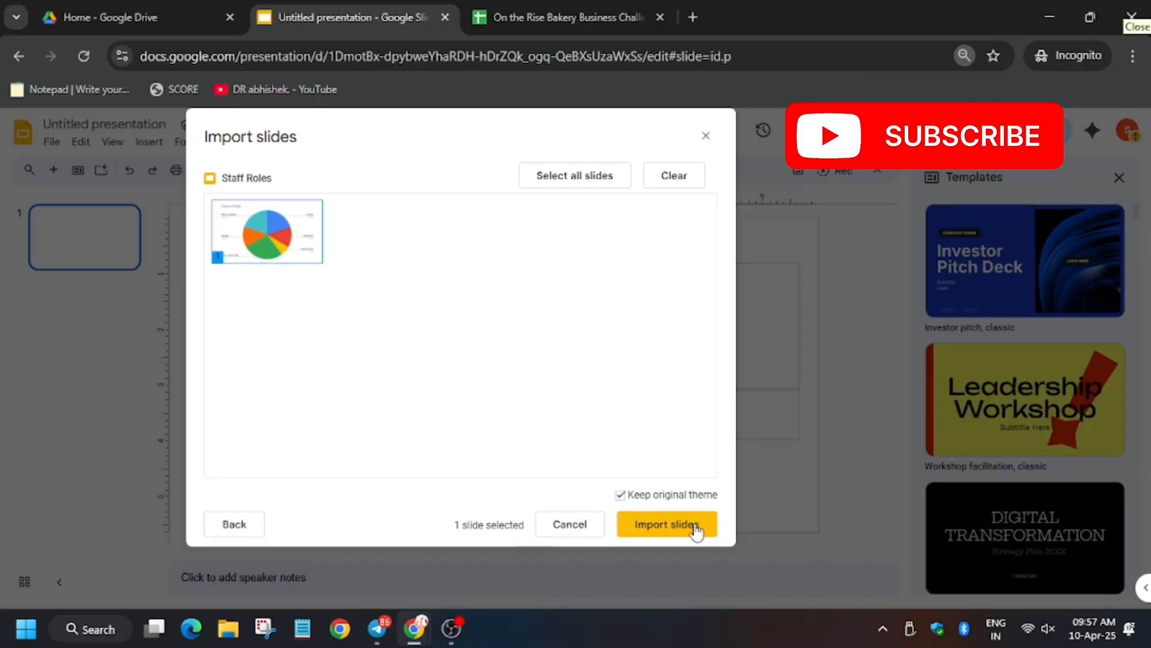
pyautogui.click(665, 524)
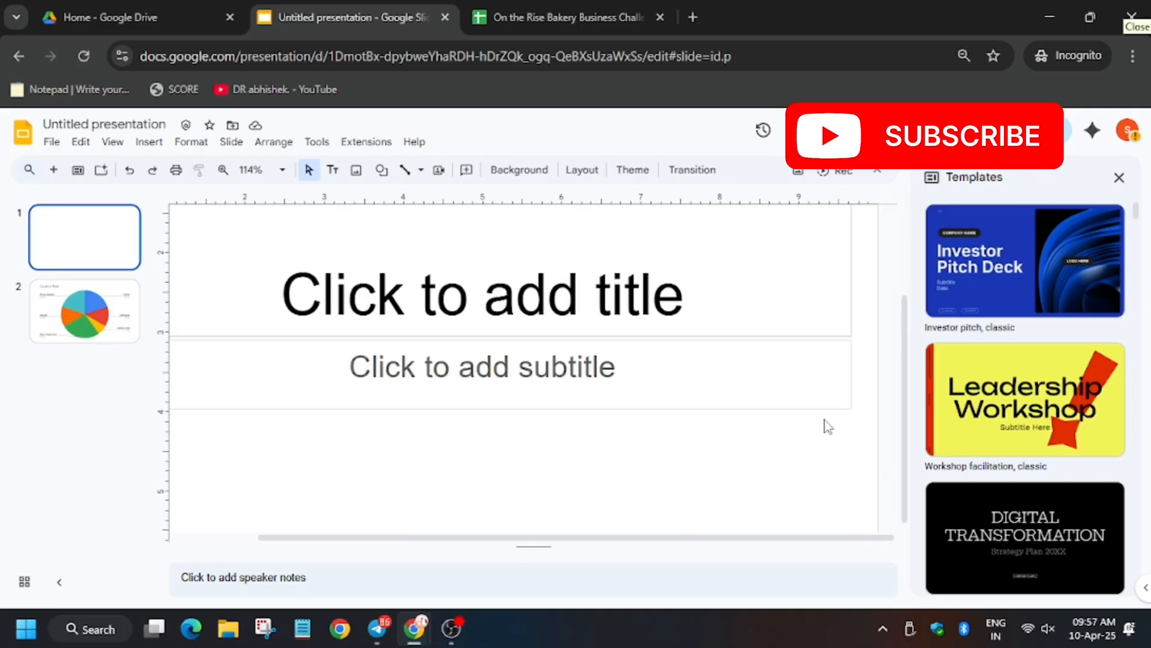
pyautogui.click(85, 310)
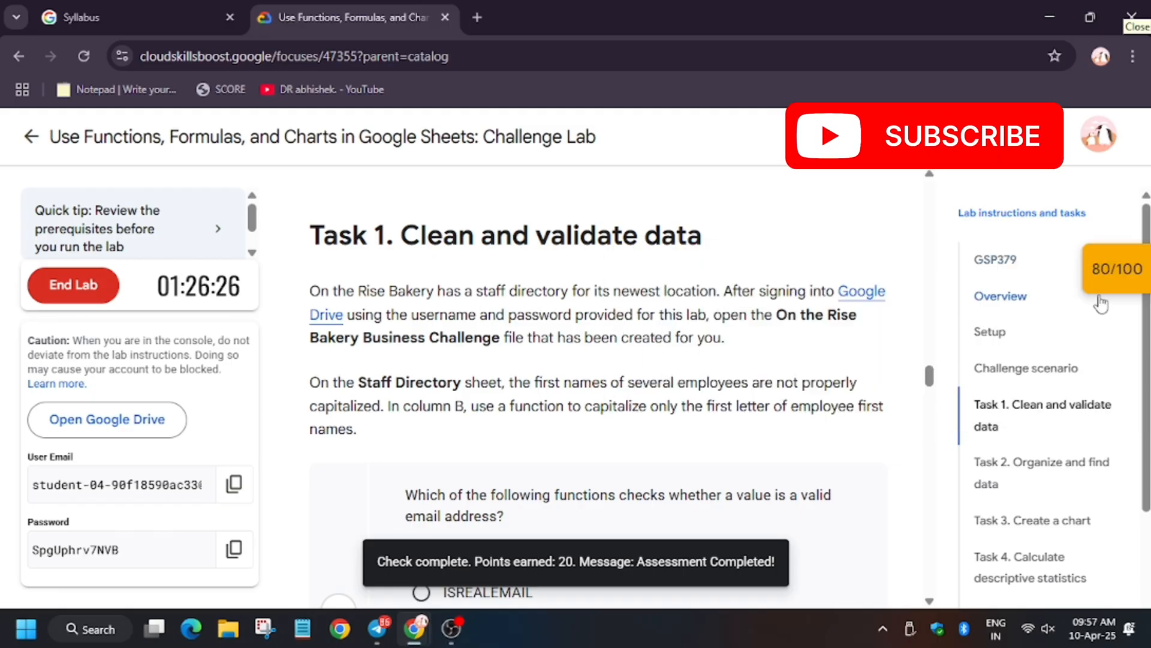
pyautogui.moveTo(160, 177)
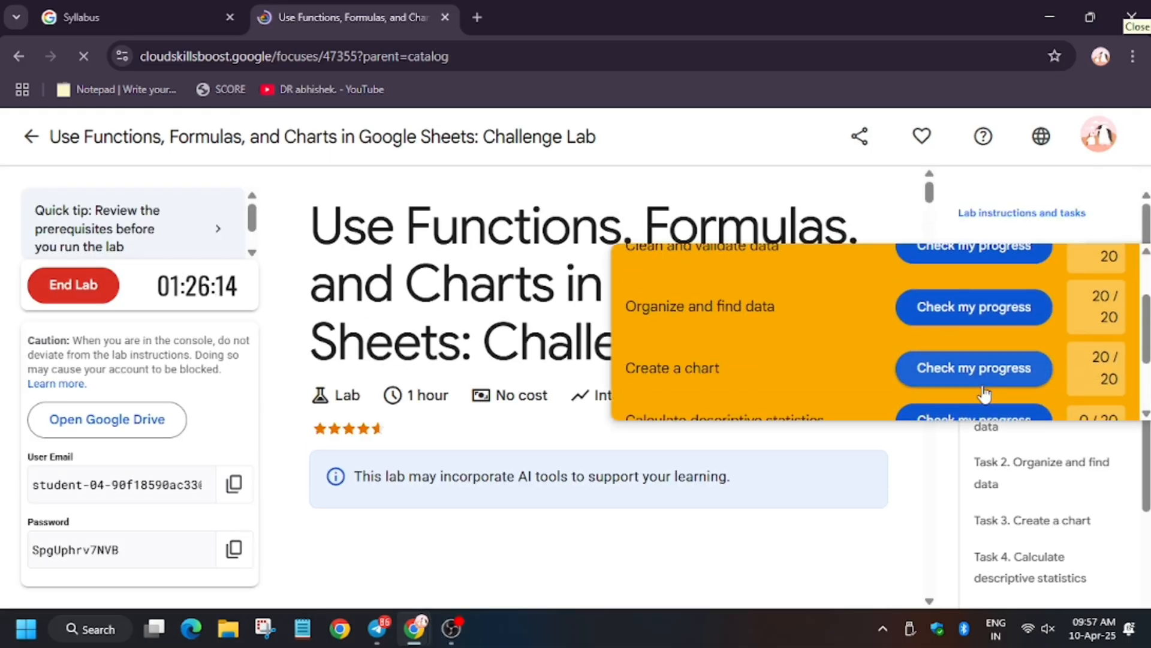
# - End the lab and confirm End Lab in the dialog
pyautogui.scroll(-3)
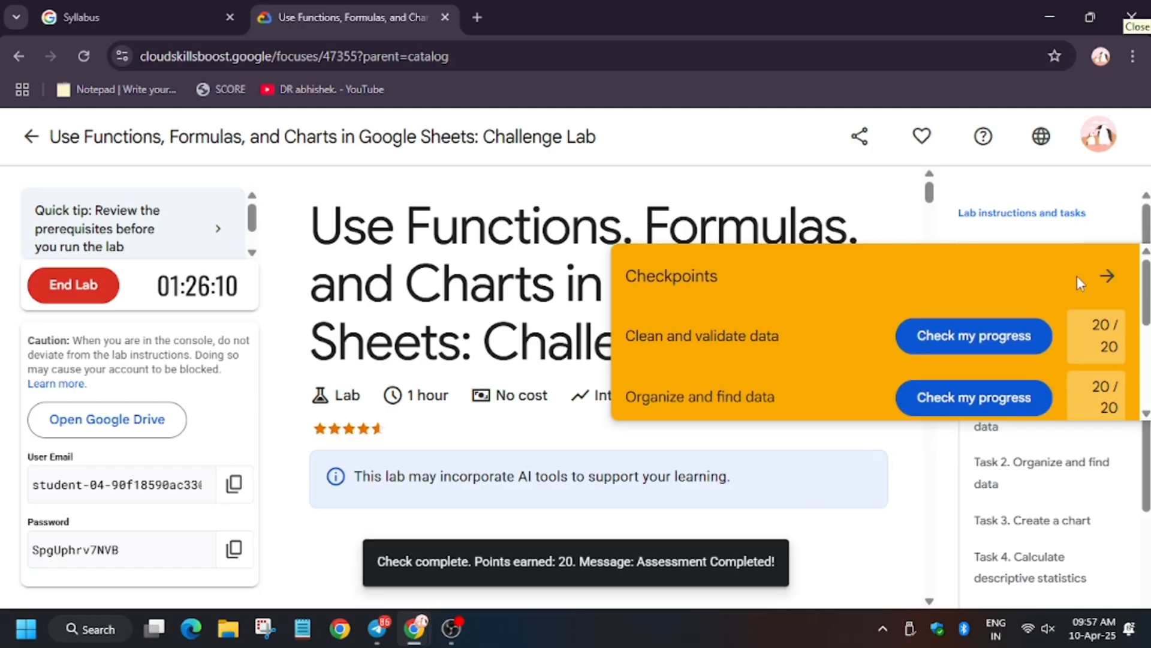
pyautogui.click(73, 286)
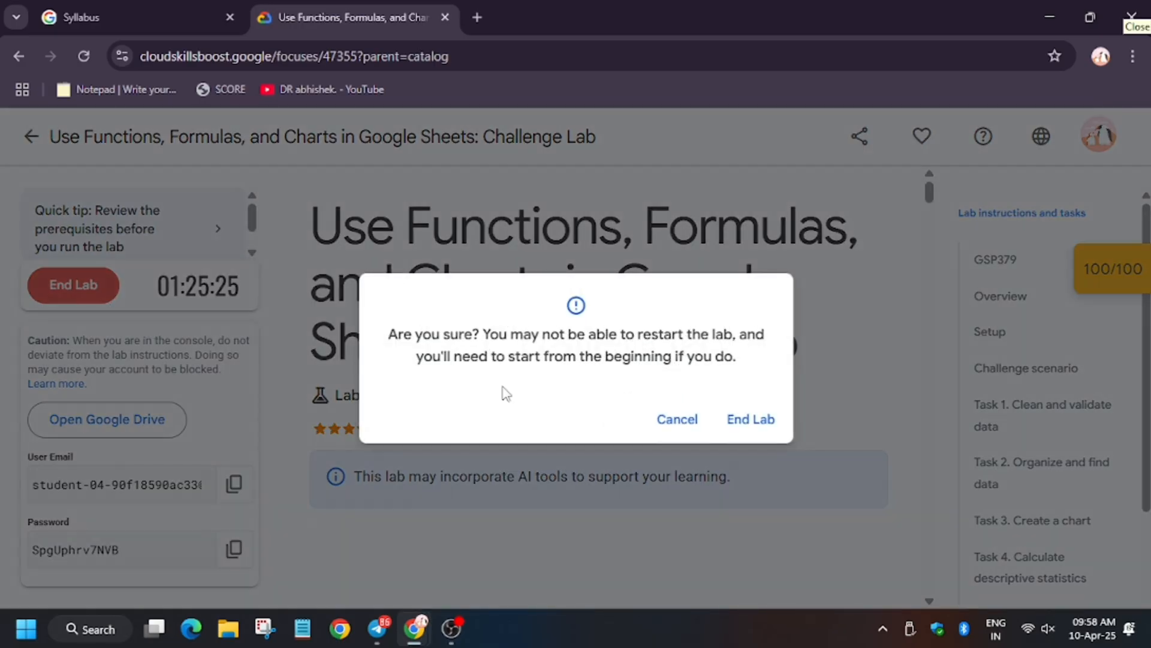
pyautogui.click(676, 419)
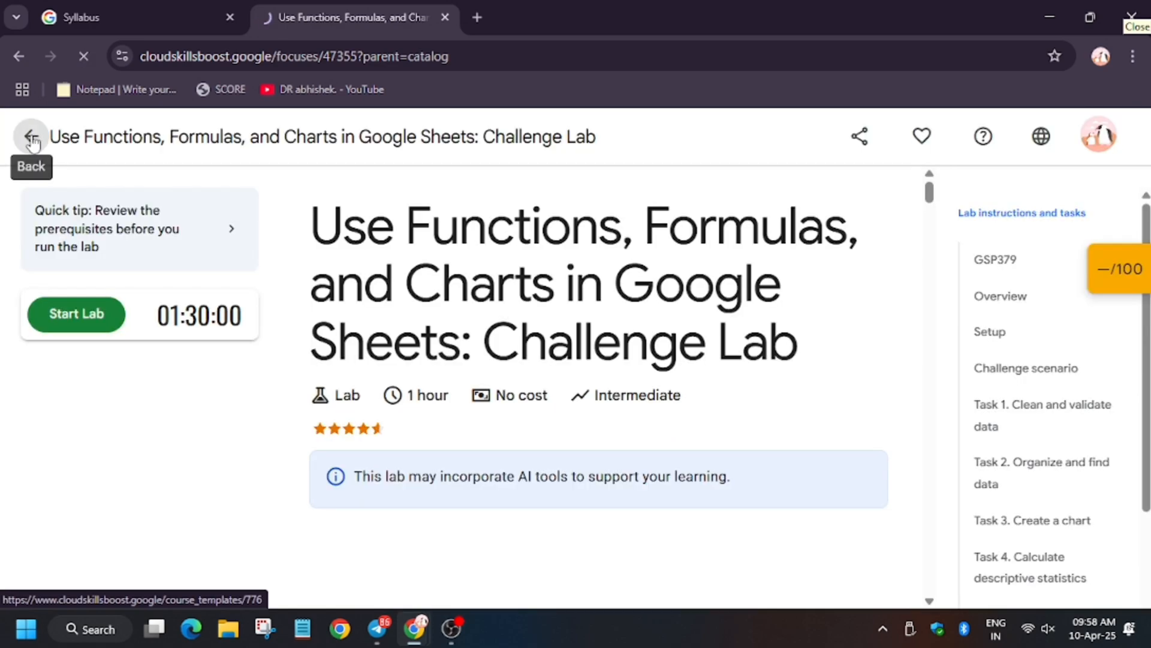
# - Return to the course page and scroll to the skill badge and 6/6 Labs Completed
pyautogui.click(30, 137)
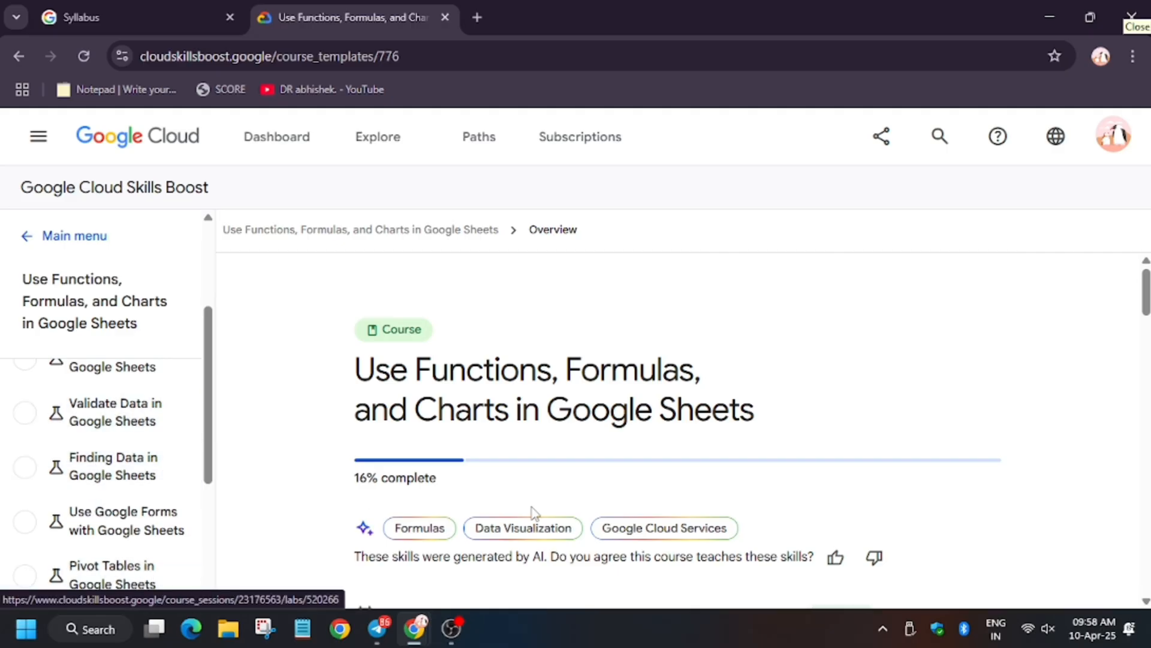
pyautogui.scroll(-3)
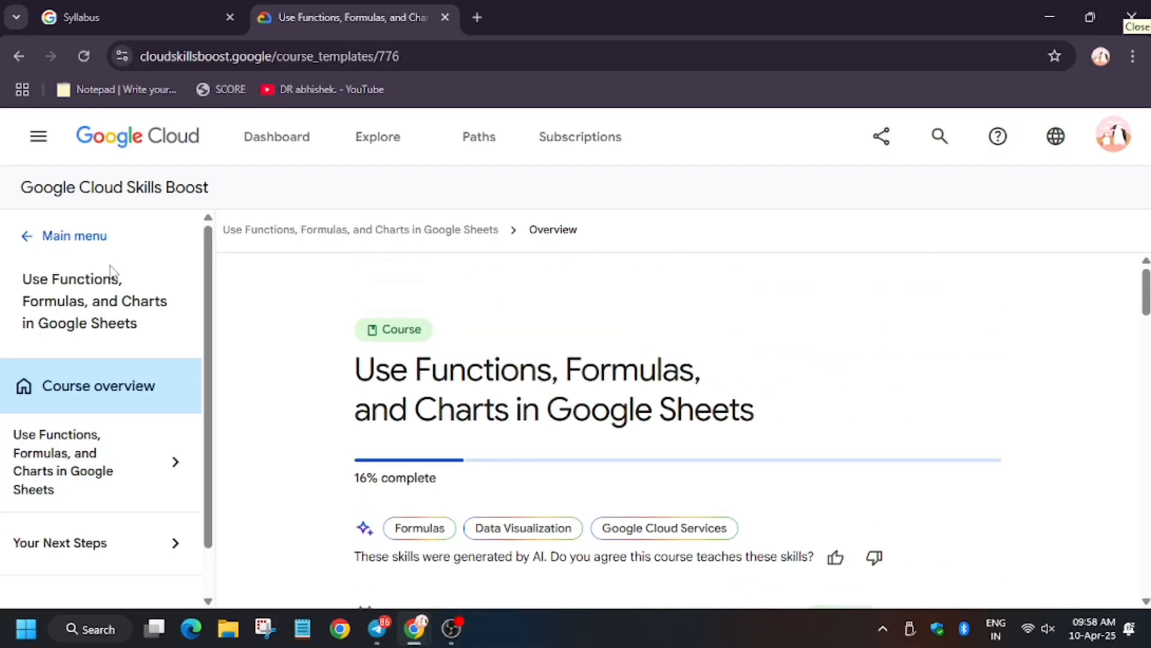
pyautogui.scroll(-3)
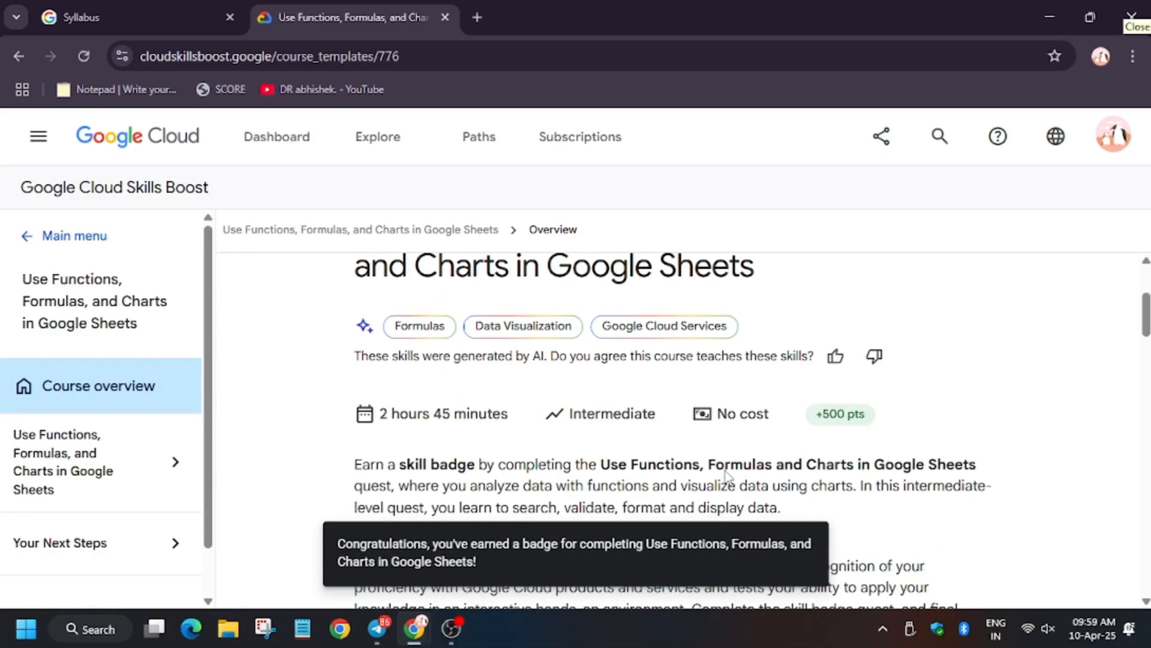
pyautogui.scroll(-3)
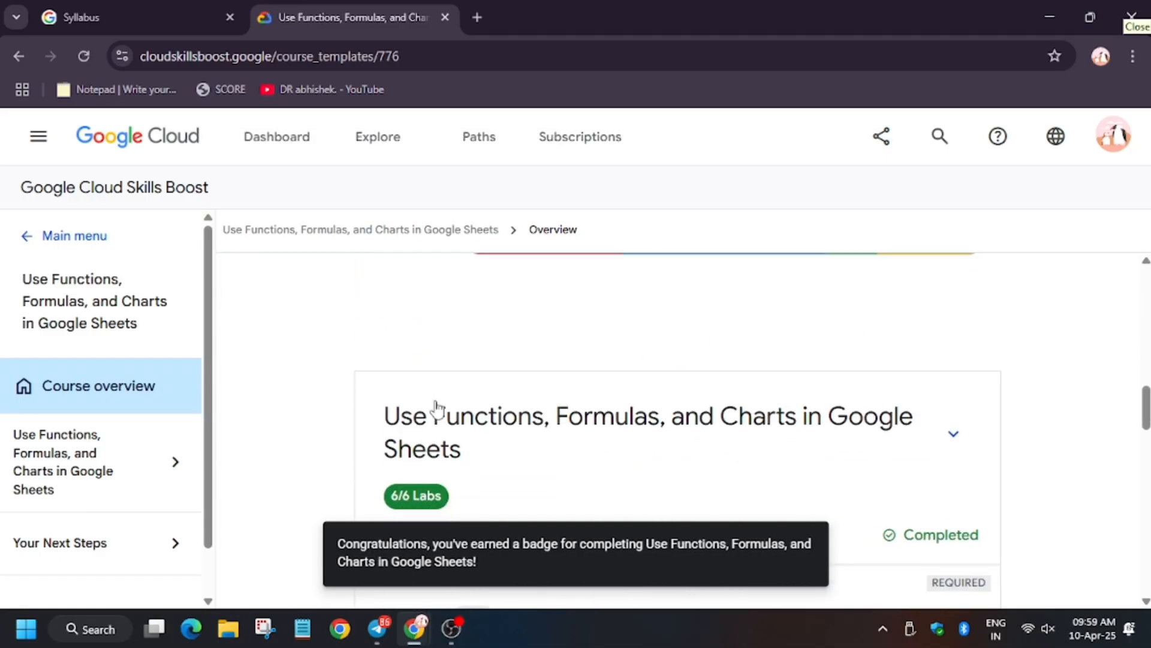